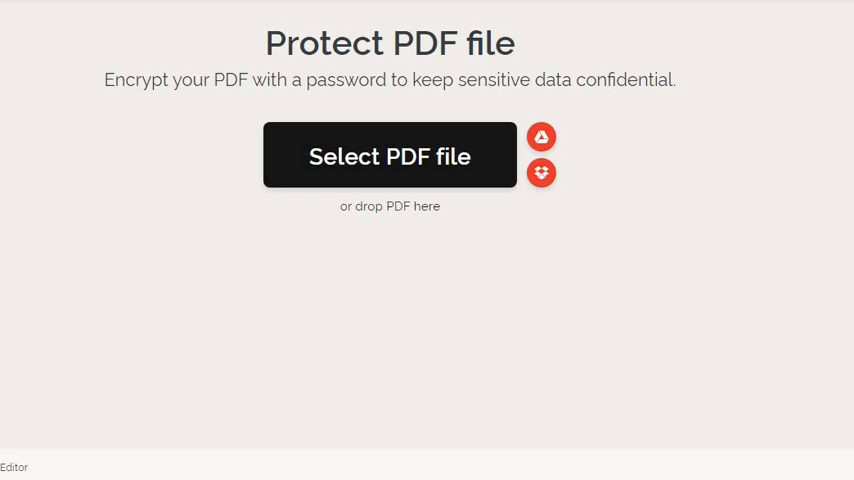
pyautogui.click(388, 156)
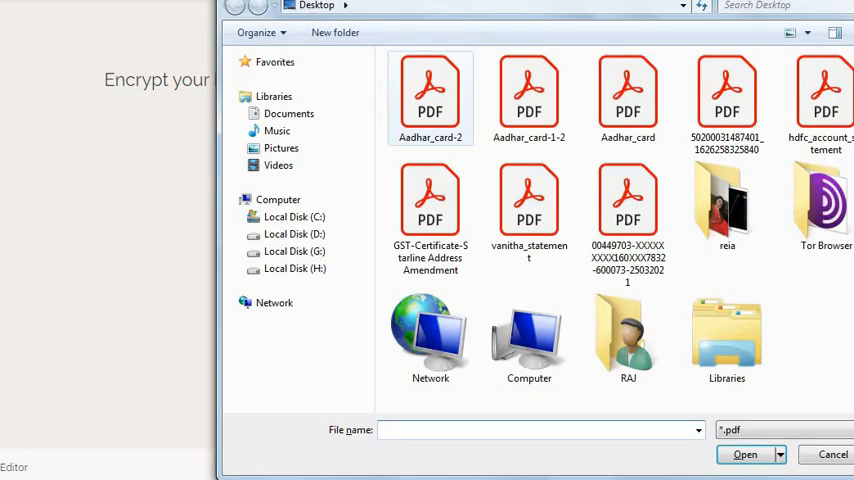
pyautogui.click(430, 96)
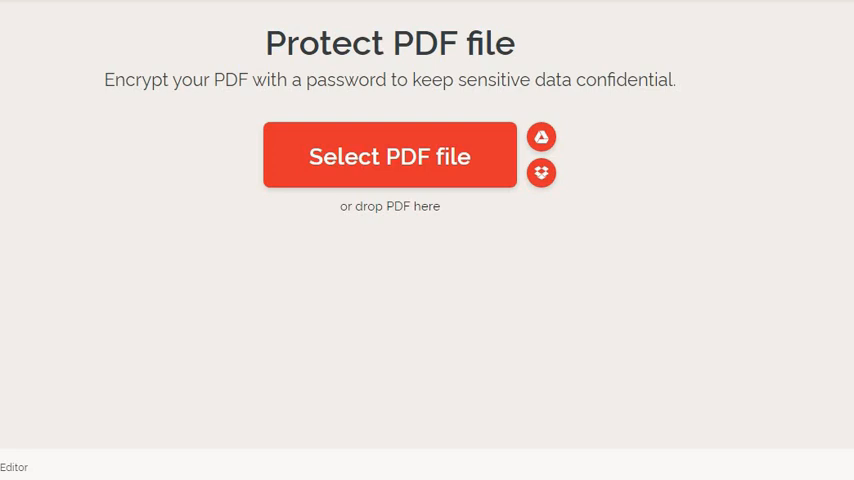
pyautogui.click(388, 156)
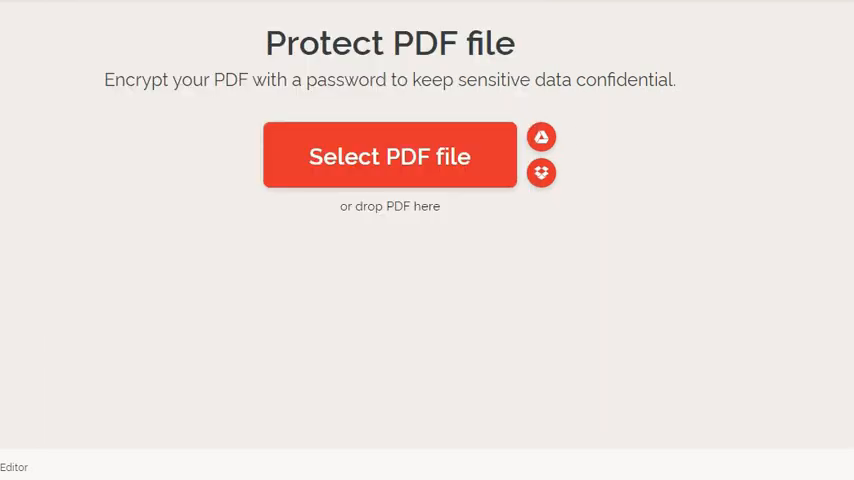
pyautogui.moveTo(540, 136)
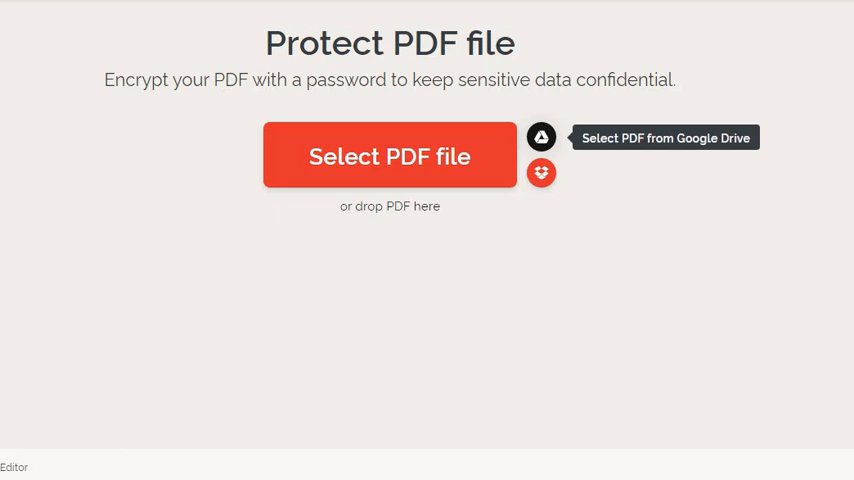
pyautogui.moveTo(540, 172)
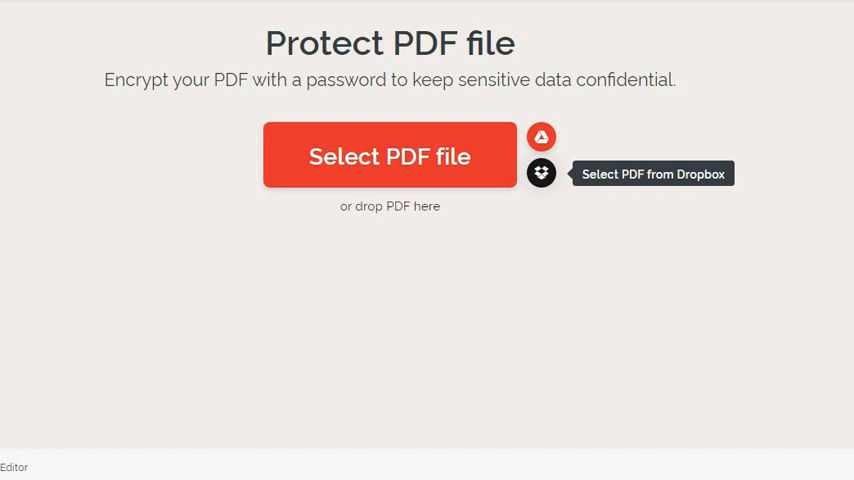